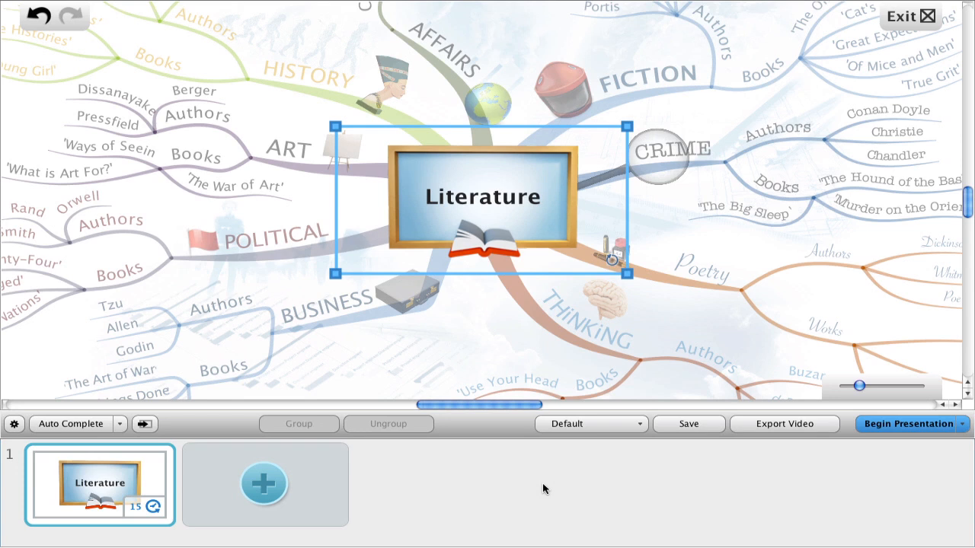
mouse_move(507, 464)
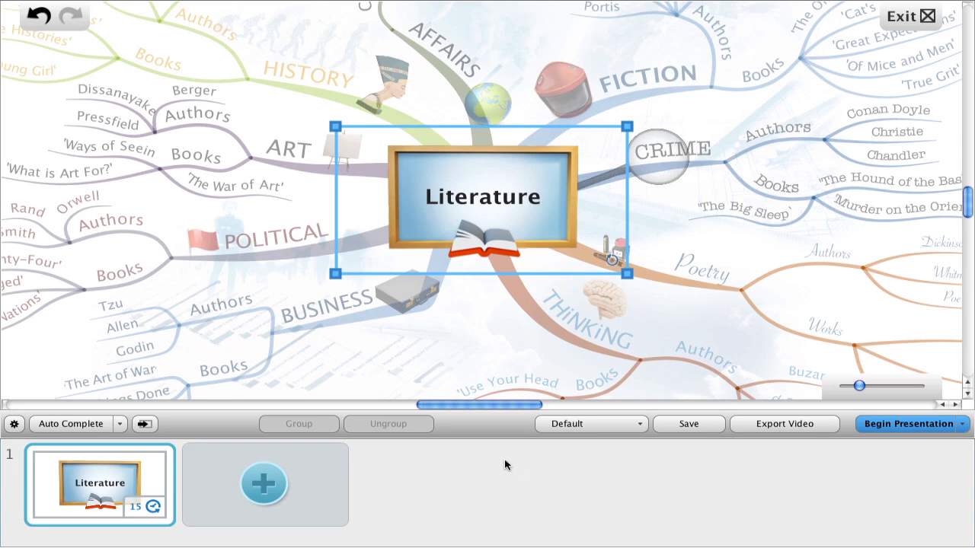
mouse_move(119, 506)
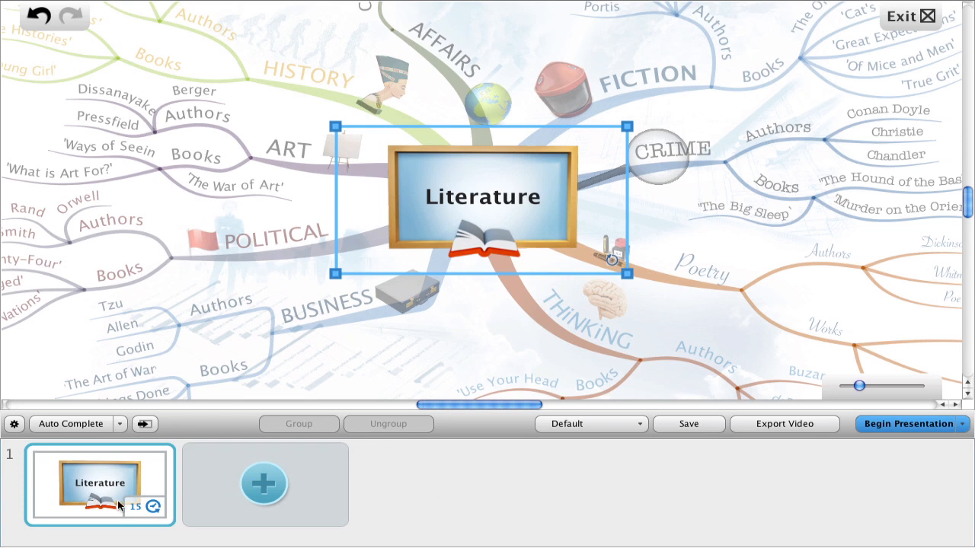
mouse_move(265, 475)
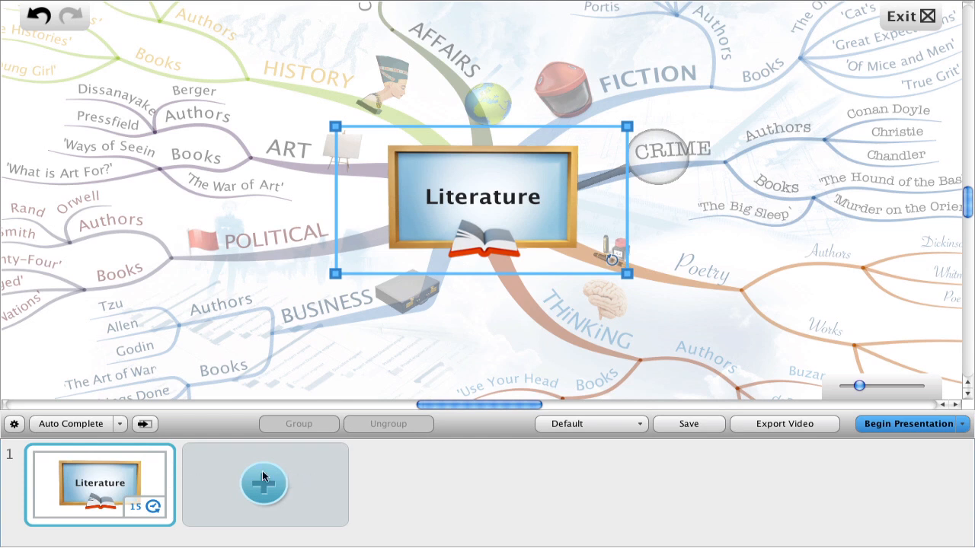
mouse_move(623, 79)
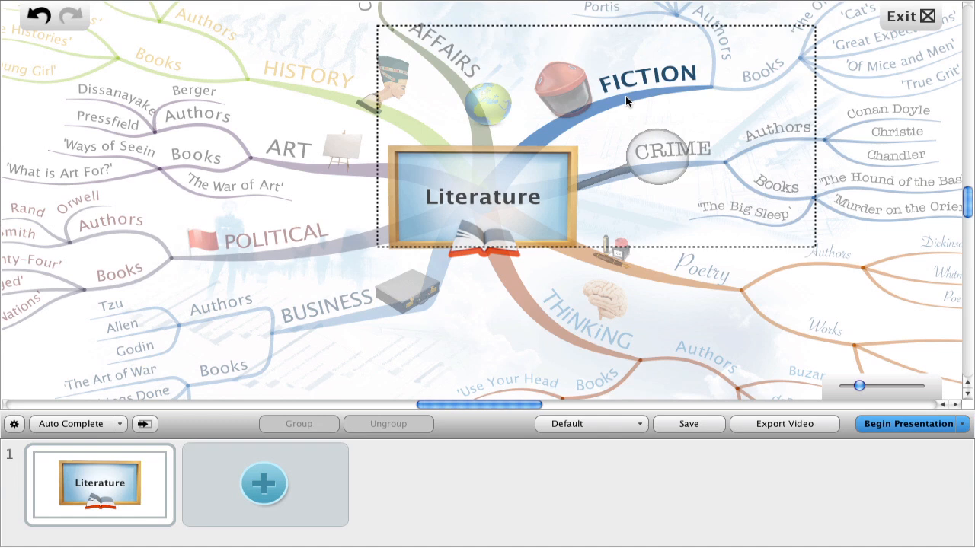
Add the framed Fiction branch area as a new slide after the Literature title.
click(265, 485)
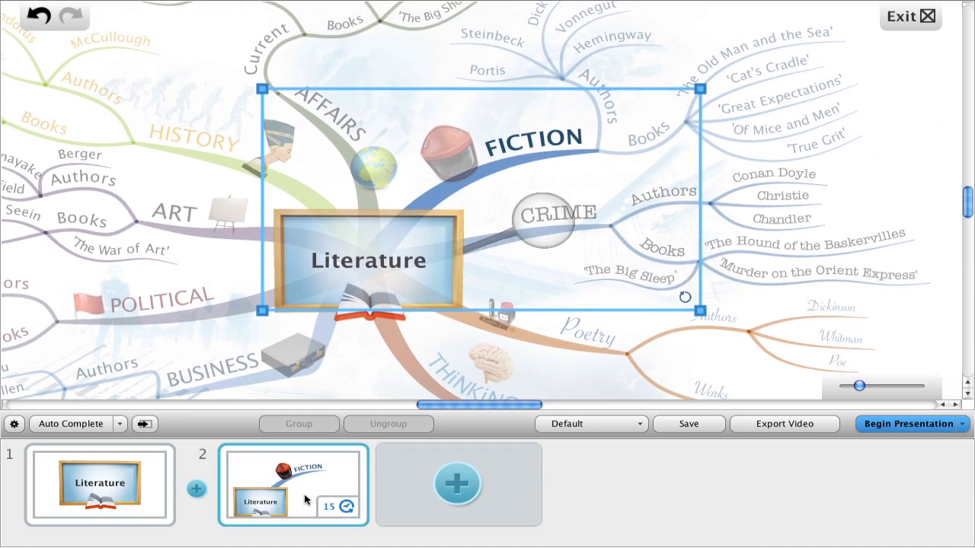
mouse_move(597, 108)
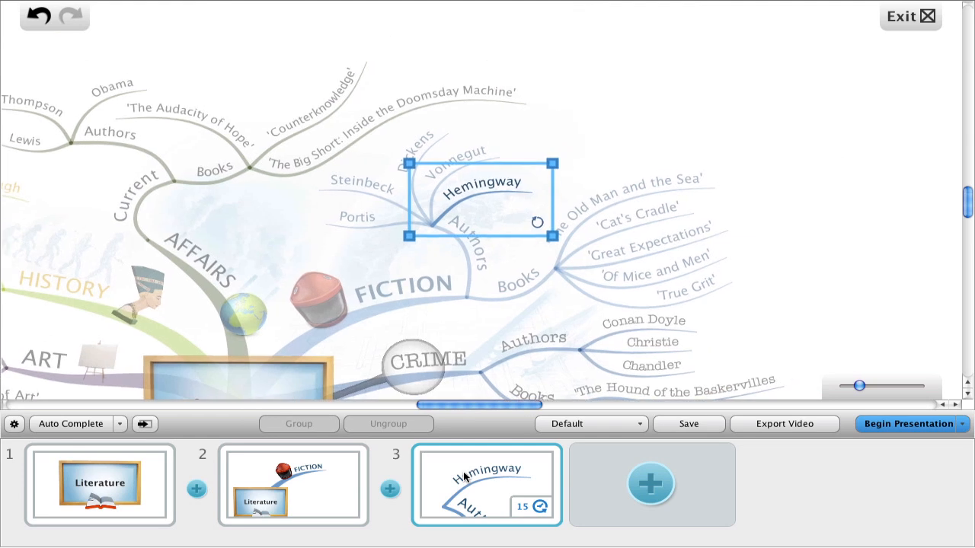
mouse_move(439, 486)
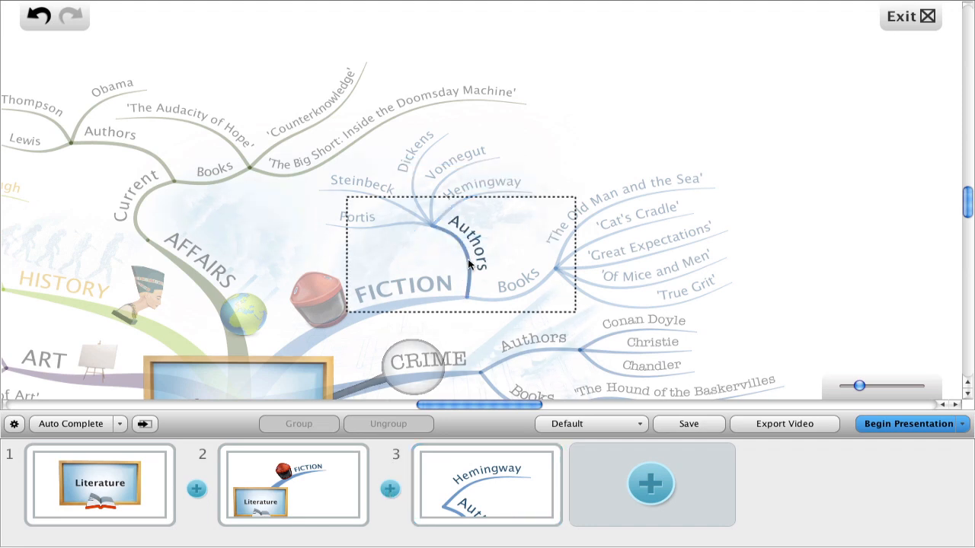
Insert a Fiction Authors slide, then add close-up slides for the author names through Portis.
click(390, 489)
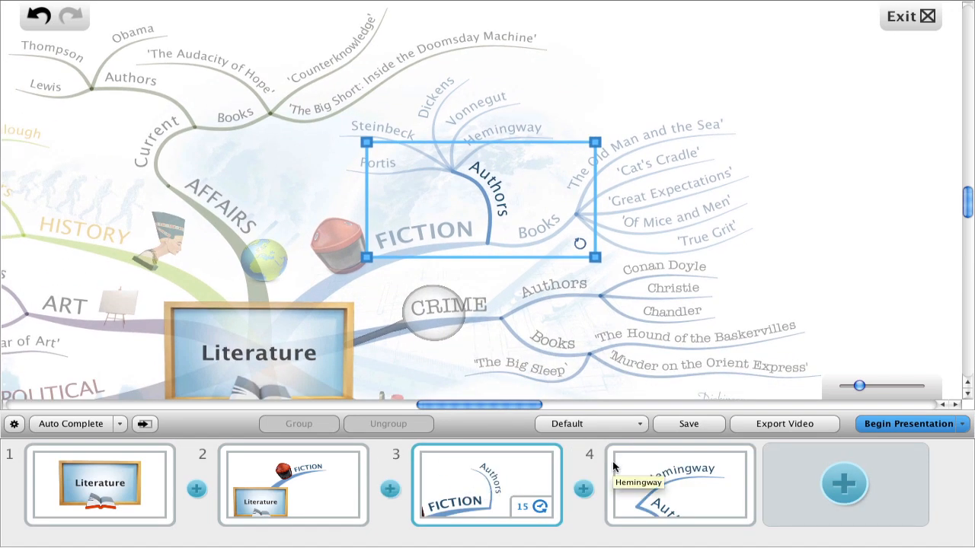
click(678, 484)
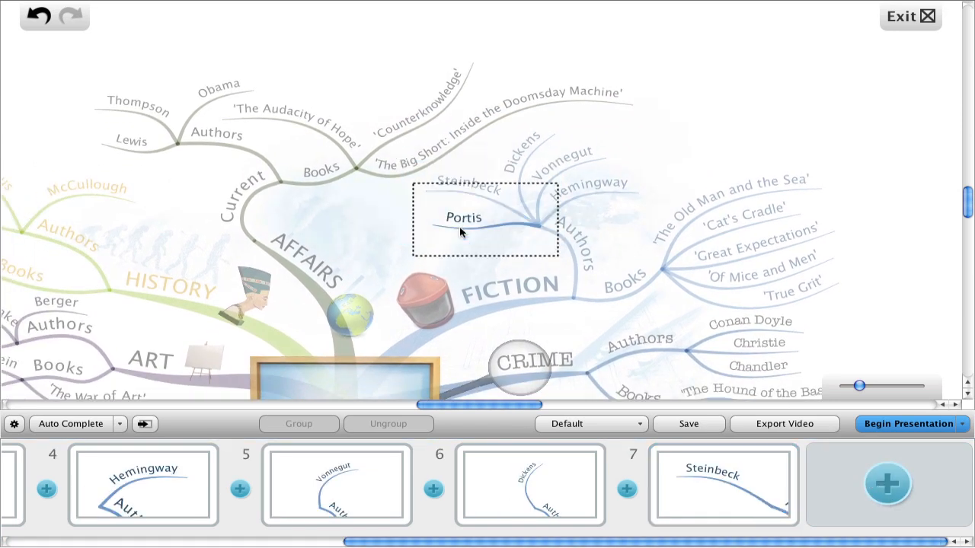
click(886, 485)
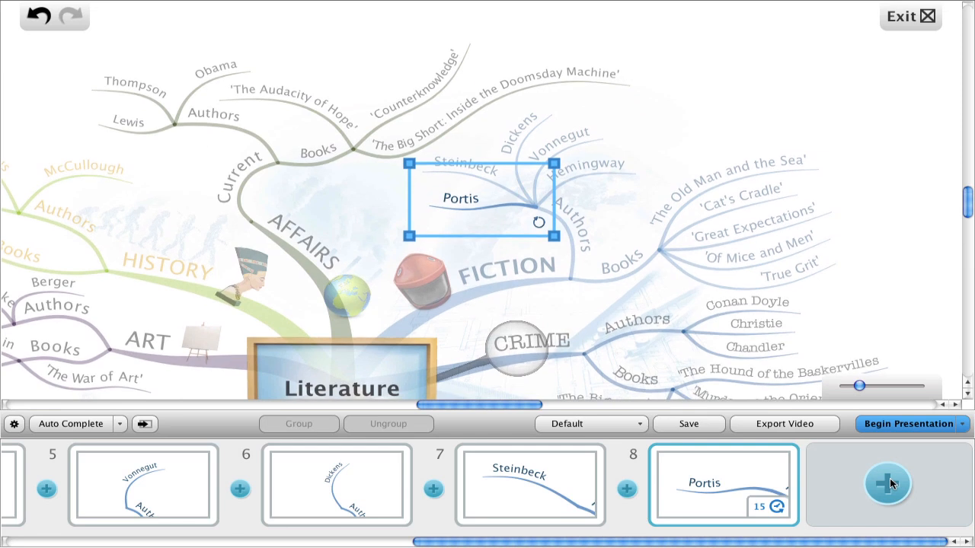
mouse_move(637, 541)
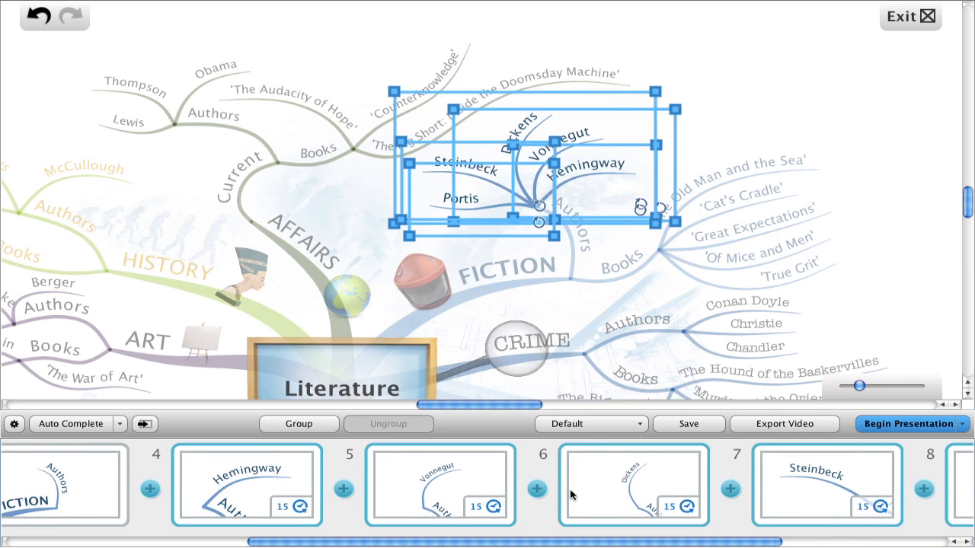
mouse_move(306, 432)
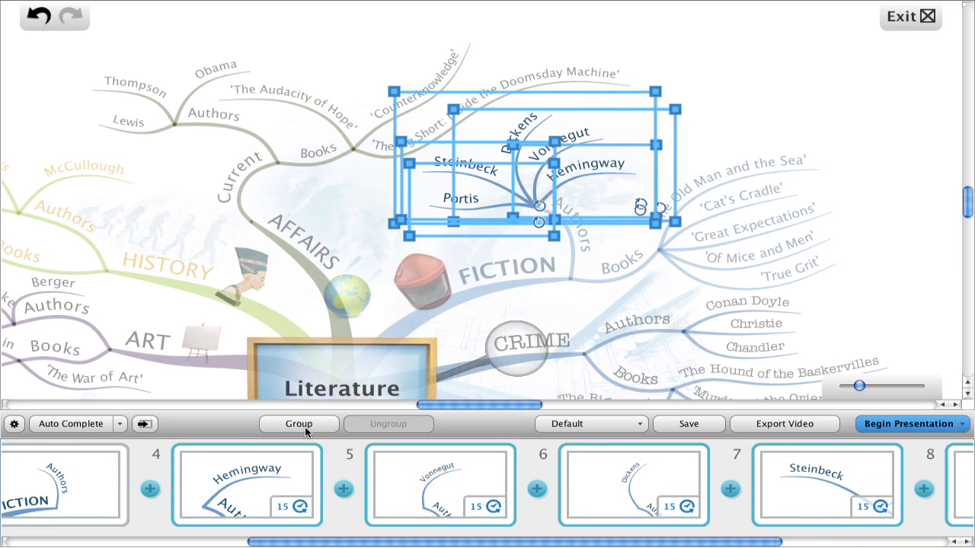
Group the five selected author close-up slides into a single slide 4.
click(299, 423)
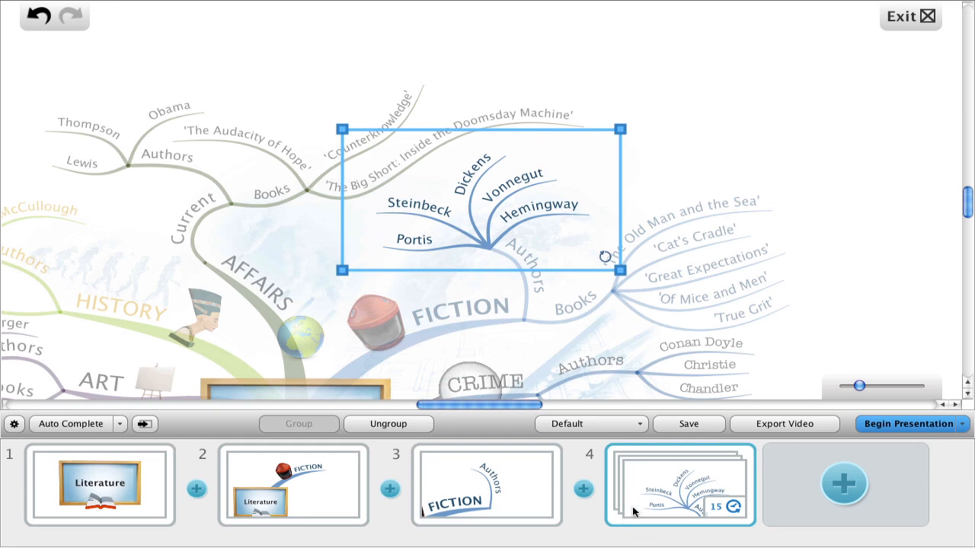
mouse_move(718, 515)
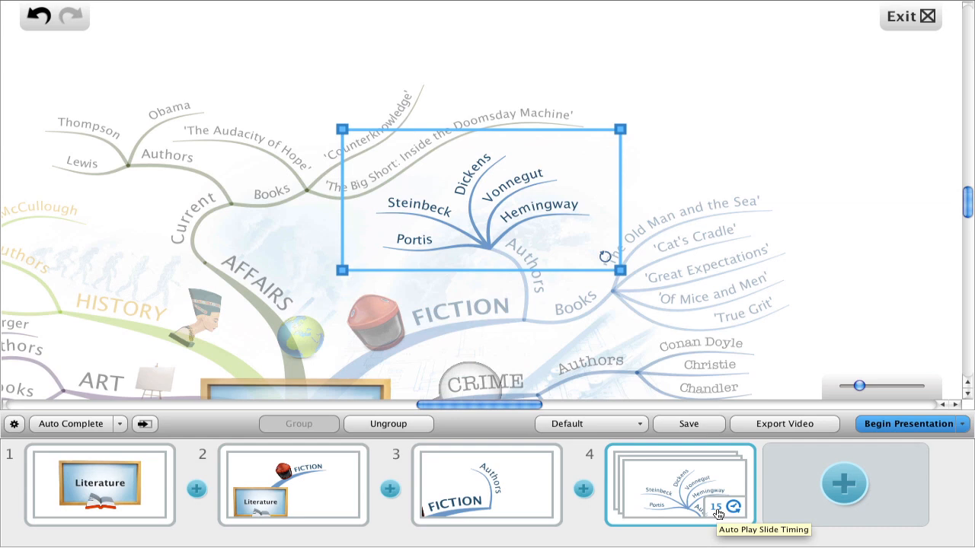
mouse_move(730, 508)
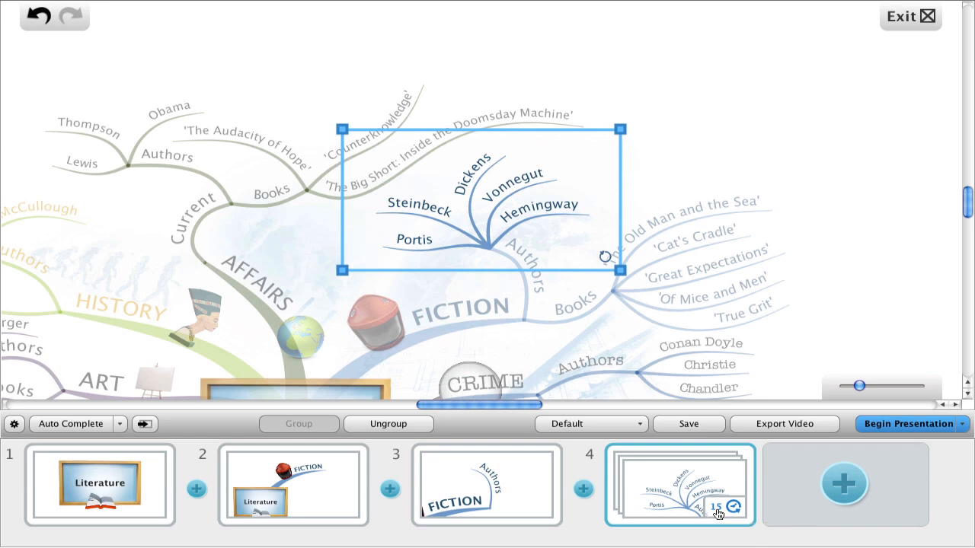
mouse_move(423, 491)
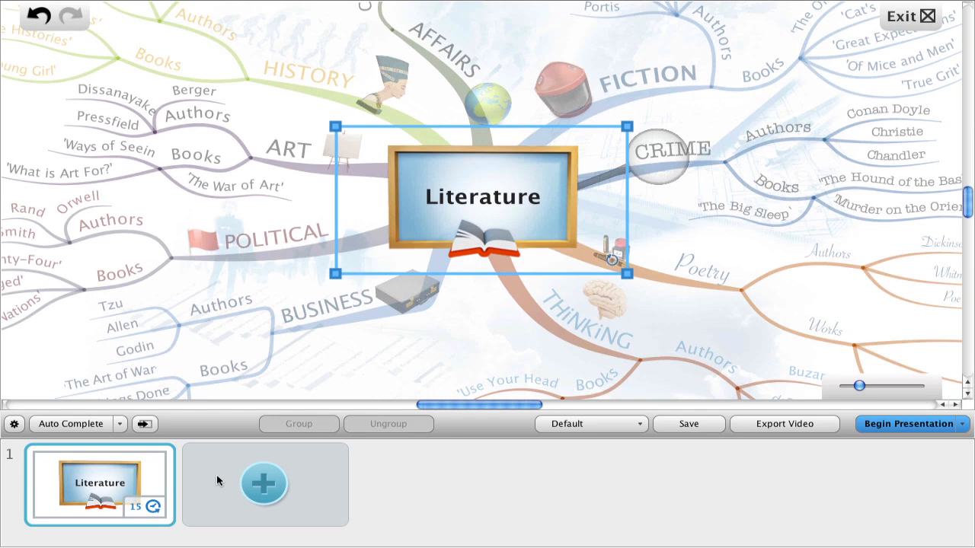
mouse_move(120, 443)
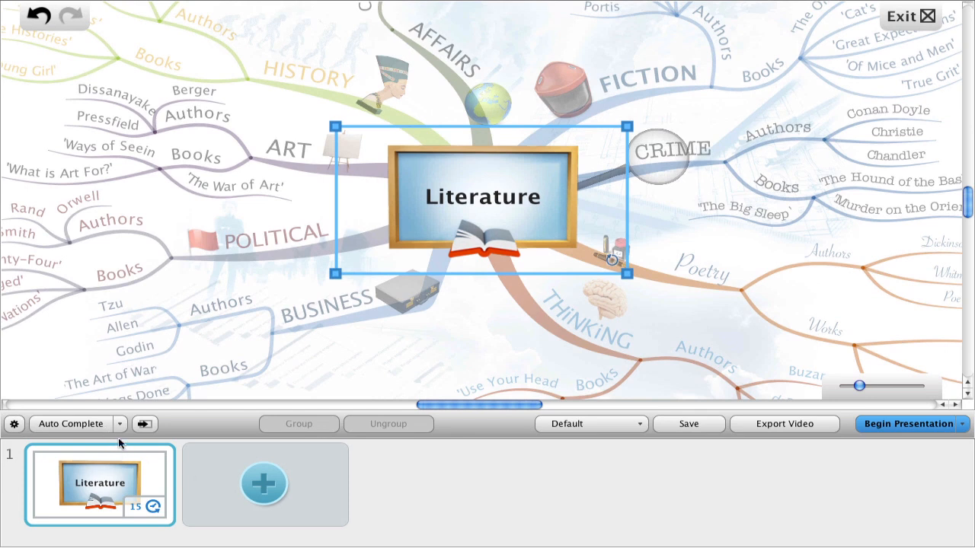
Auto-complete slides for every main branch, then clear back to the Literature title slide.
click(119, 424)
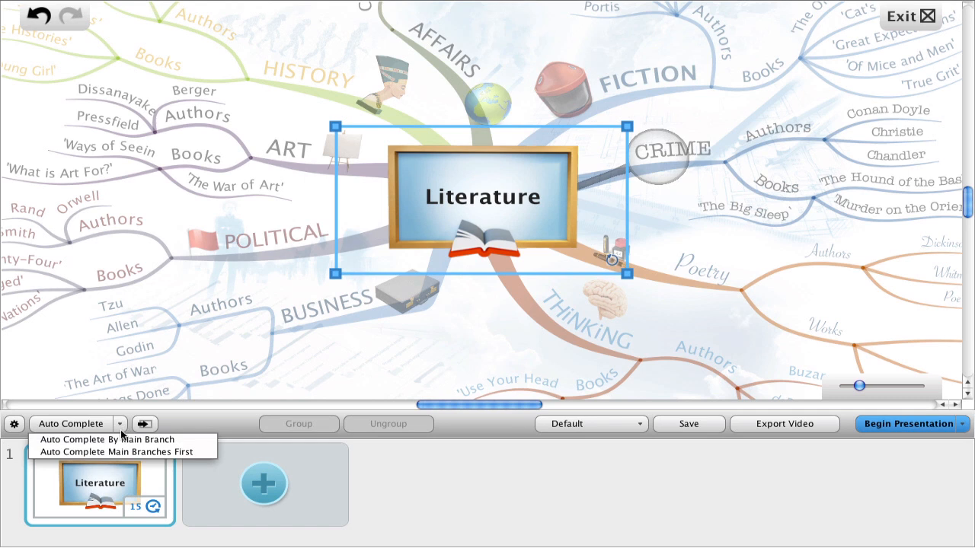
click(114, 451)
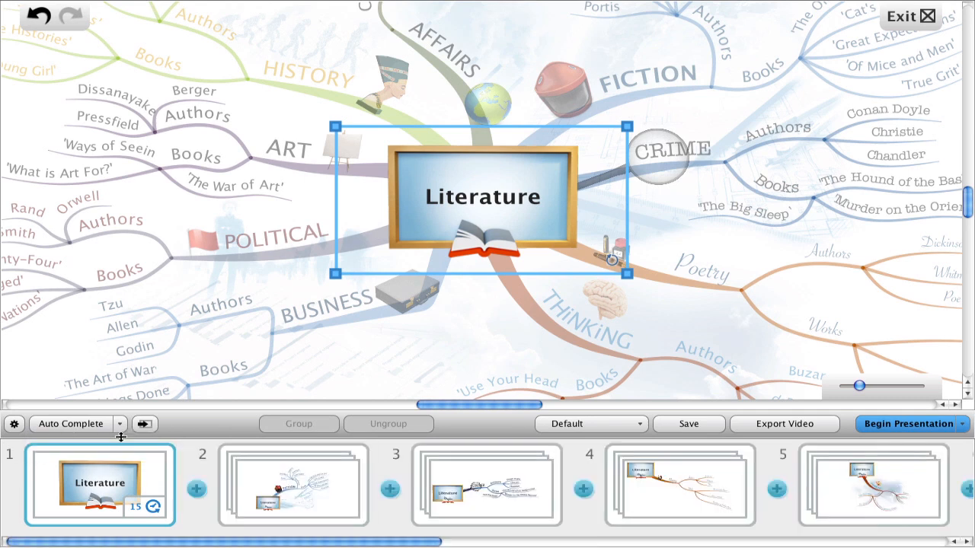
mouse_move(287, 489)
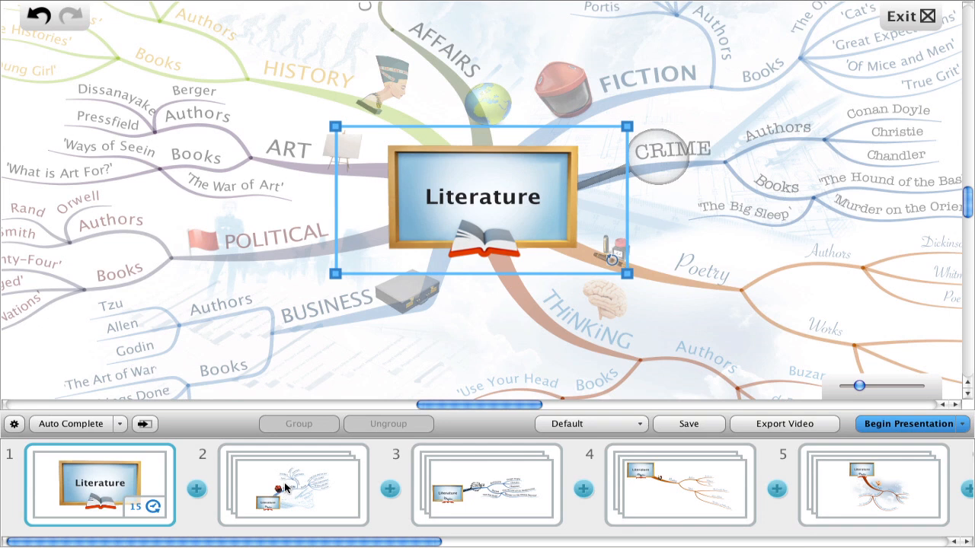
mouse_move(286, 487)
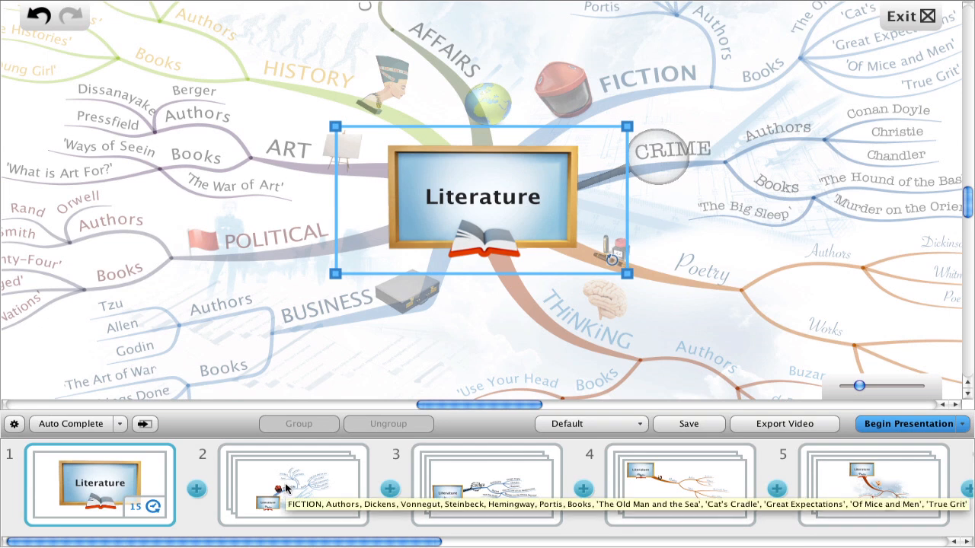
mouse_move(302, 479)
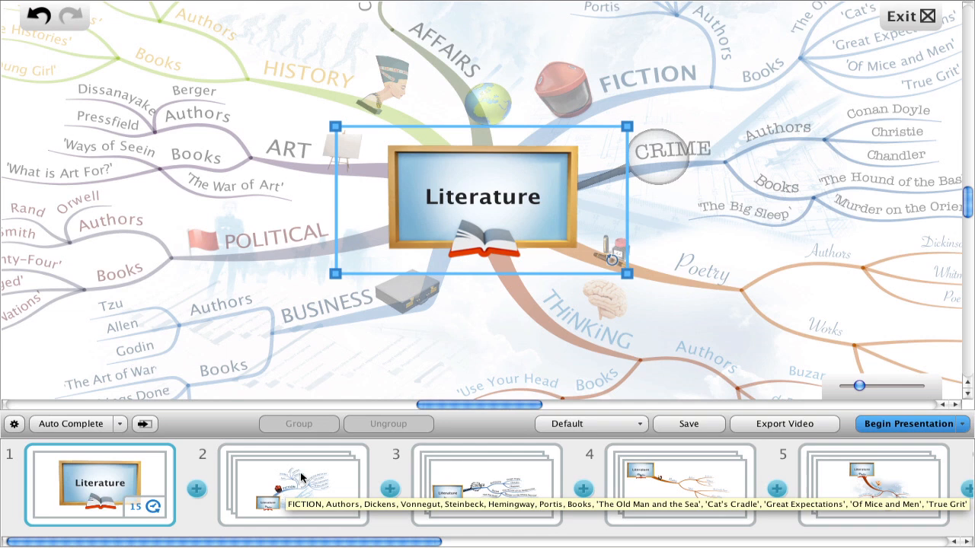
mouse_move(470, 496)
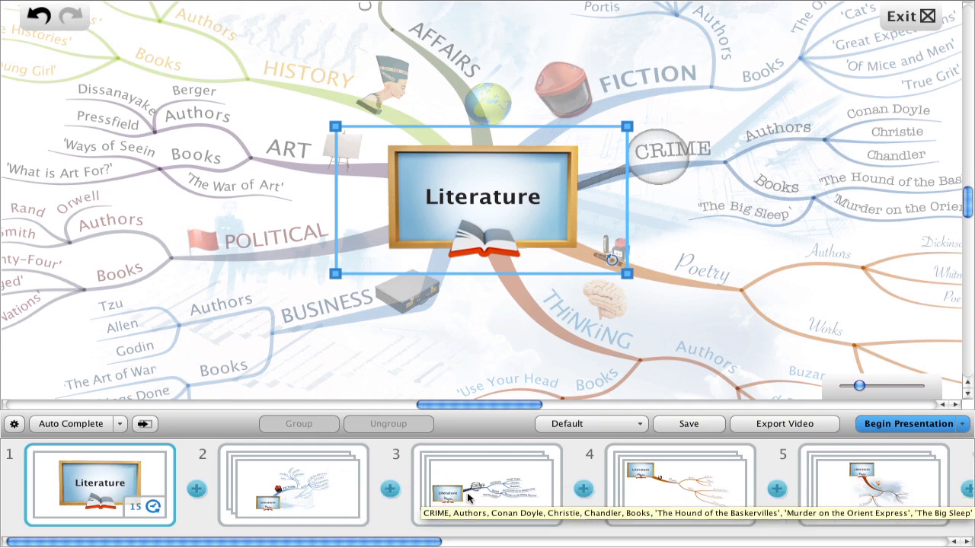
mouse_move(680, 506)
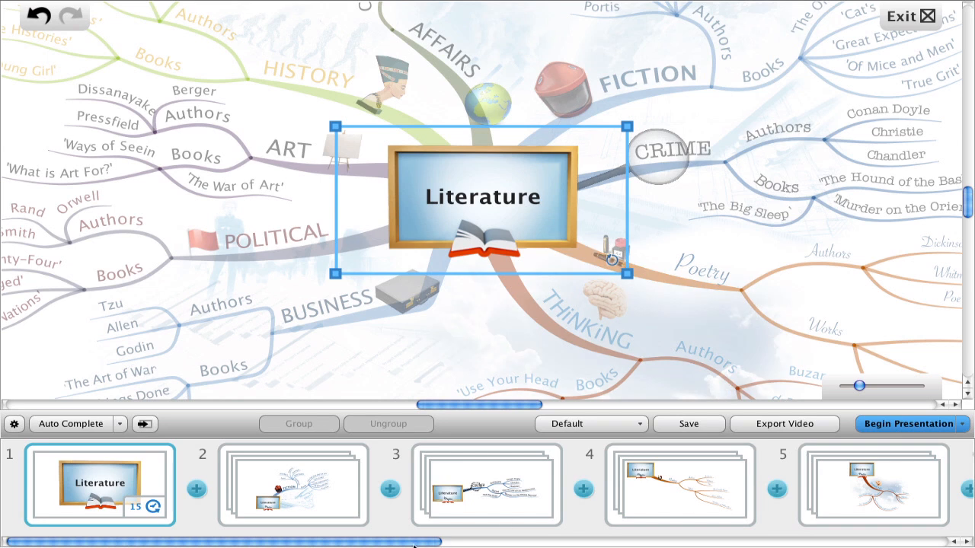
scroll(right, 3)
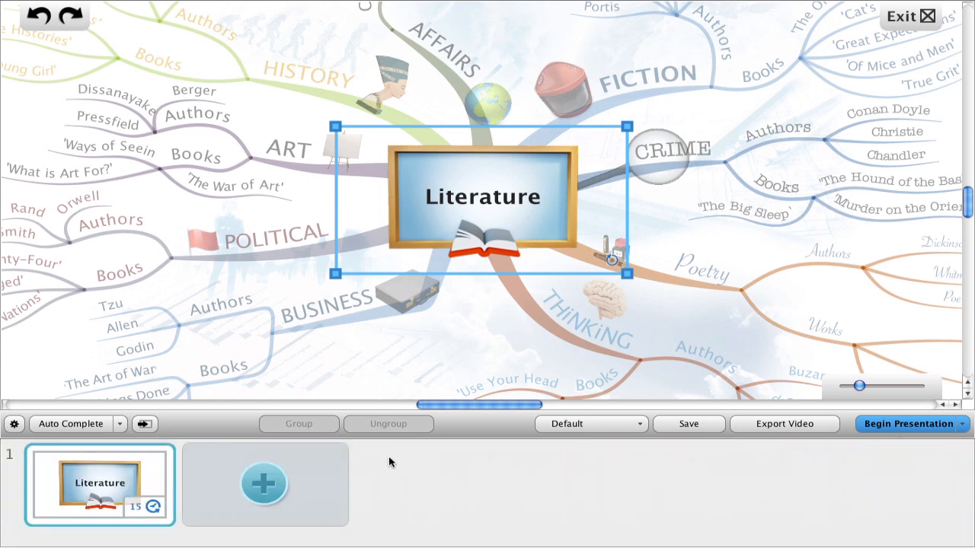
Auto-complete the presentation main branches first, producing fifteen-plus branch and author slides.
click(119, 424)
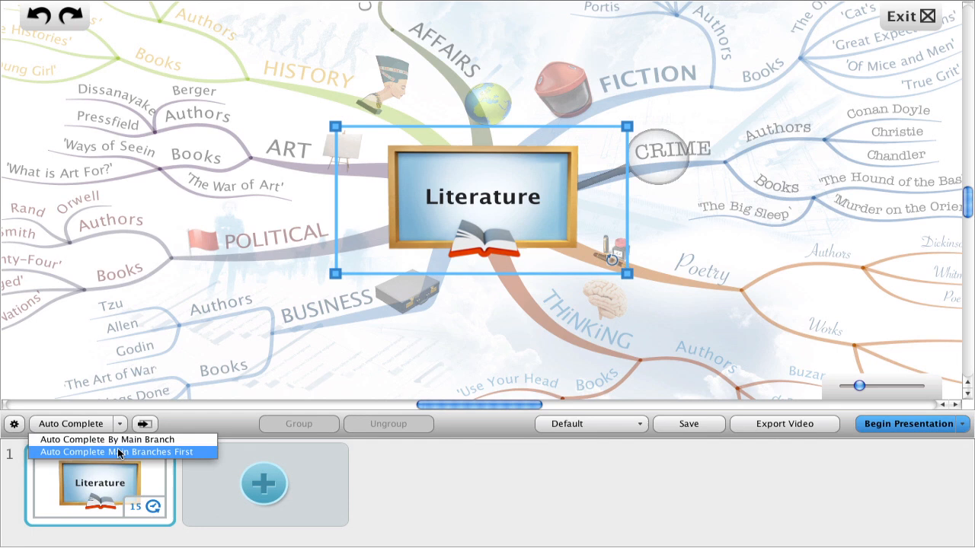
click(116, 451)
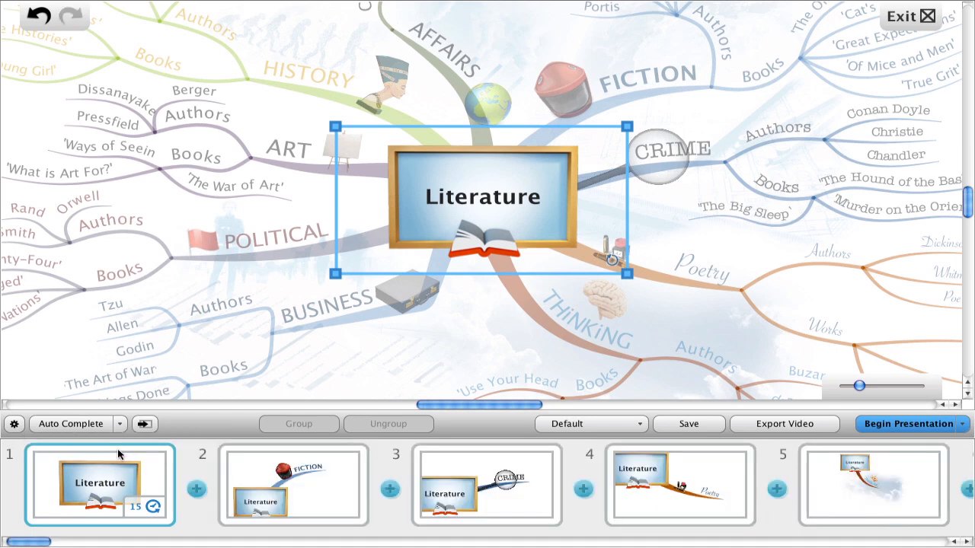
mouse_move(293, 474)
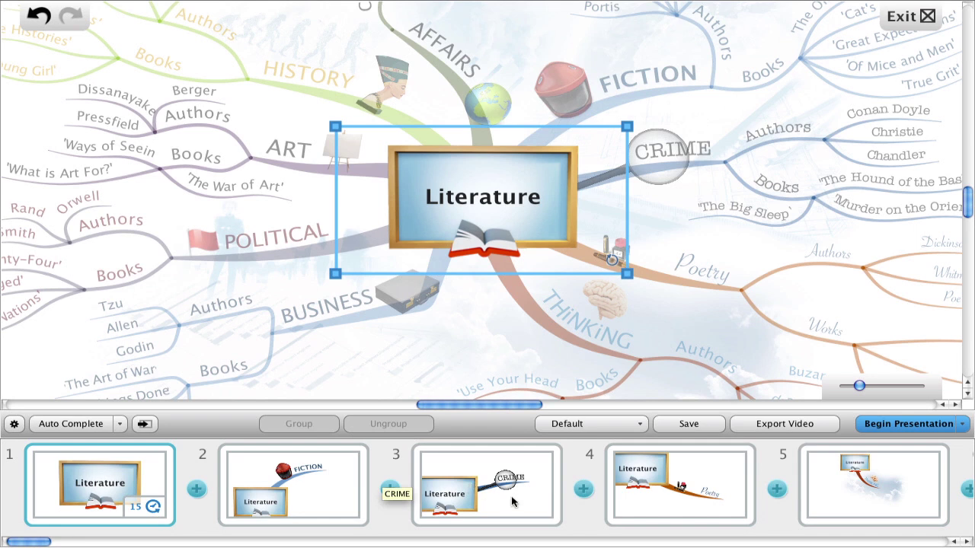
scroll(right, 3)
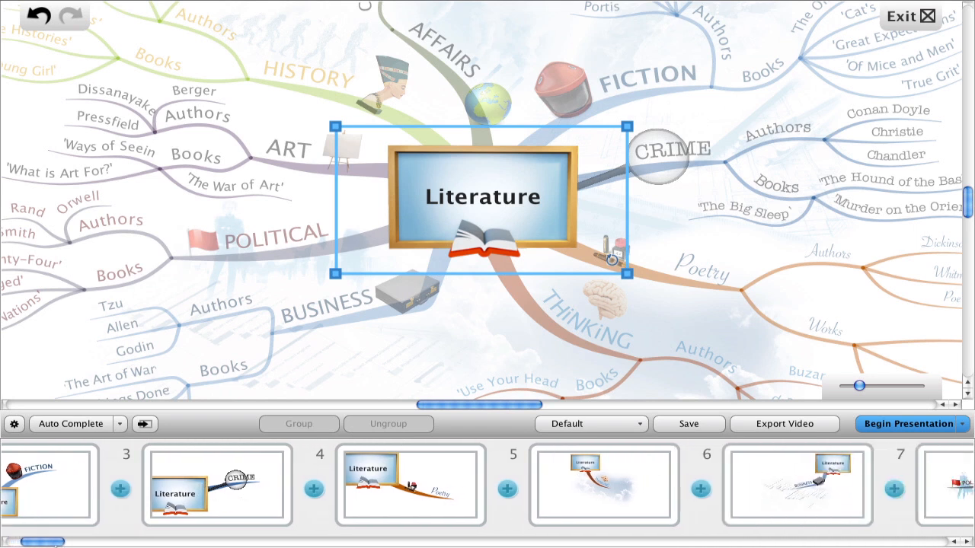
scroll(right, 3)
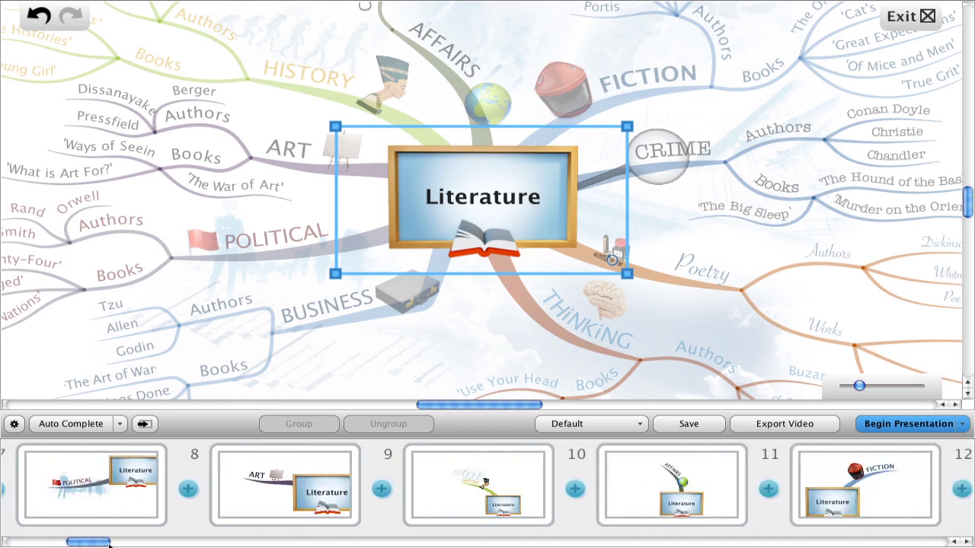
scroll(right, 3)
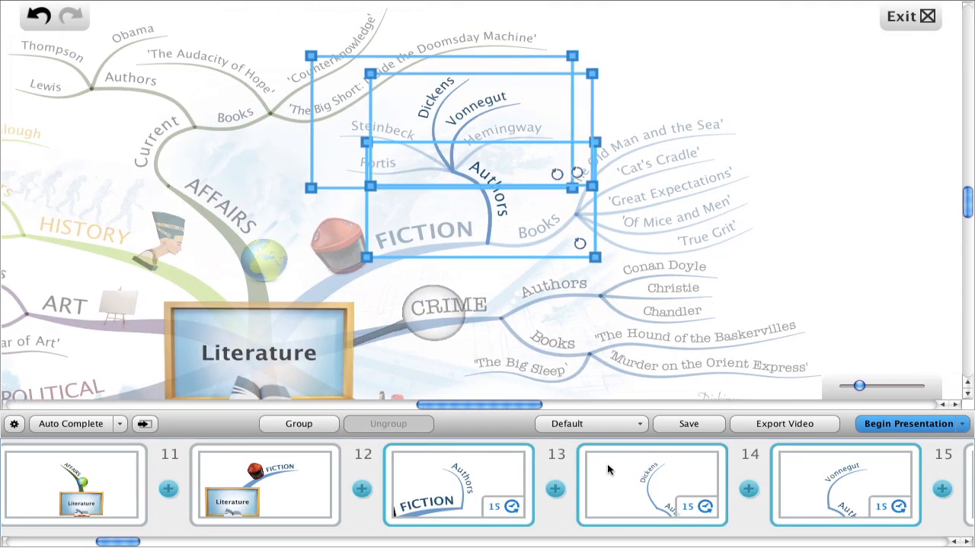
Group the FICTION slides into a stack, then ungroup it back into separate slides.
click(299, 424)
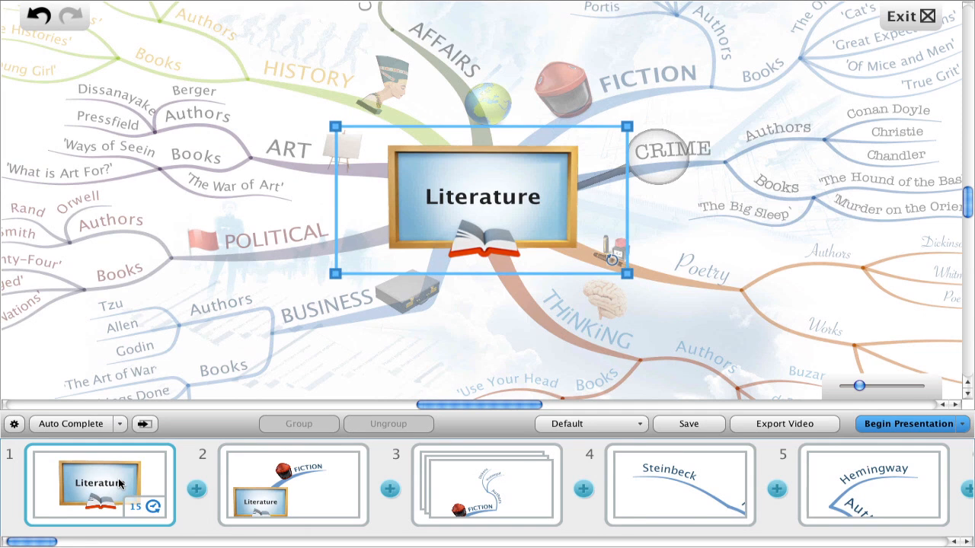
click(293, 484)
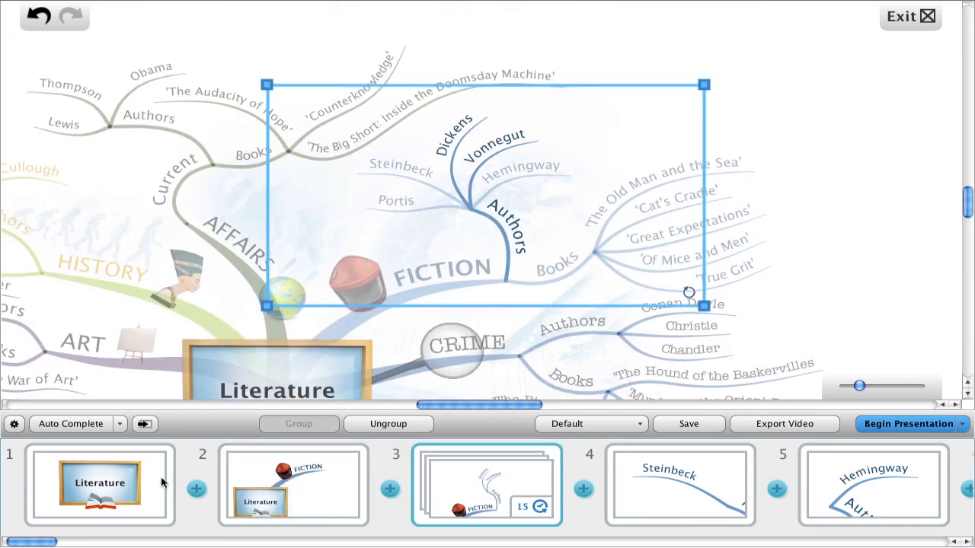
click(99, 484)
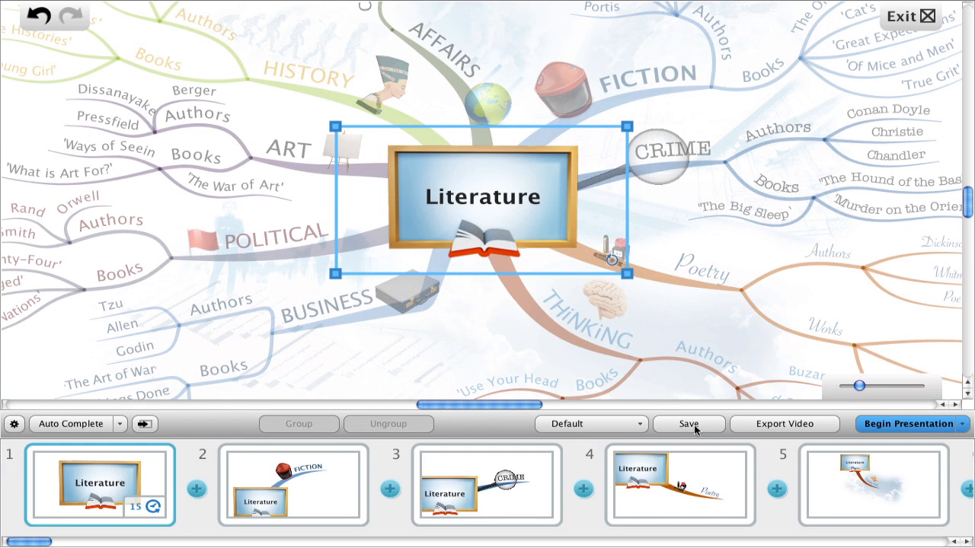
mouse_move(648, 429)
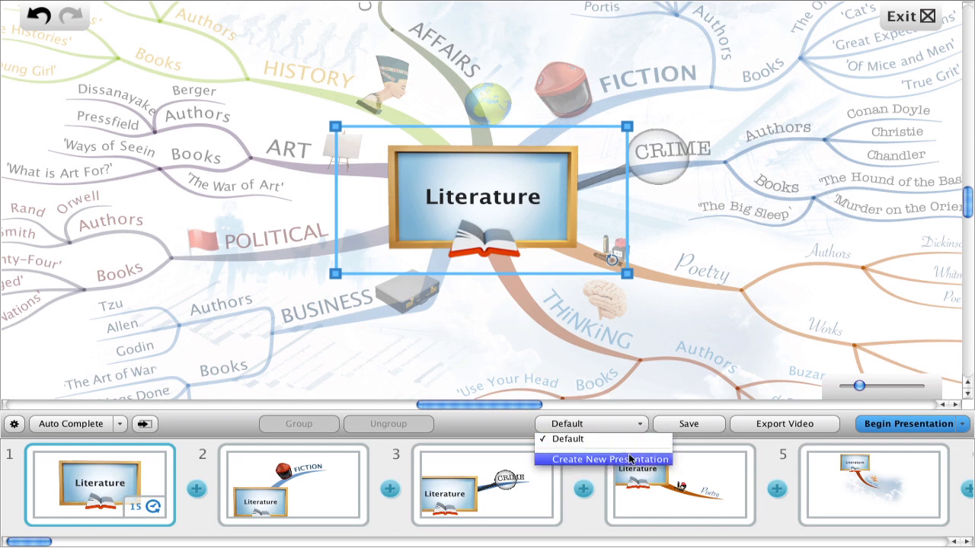
Create a new presentation named 'My new Presentation'.
click(609, 458)
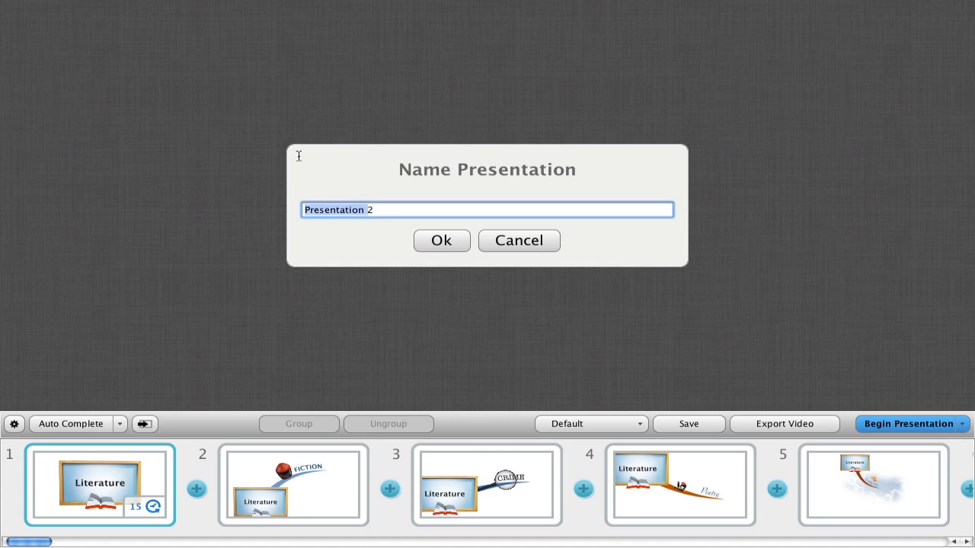
text(My new Pres)
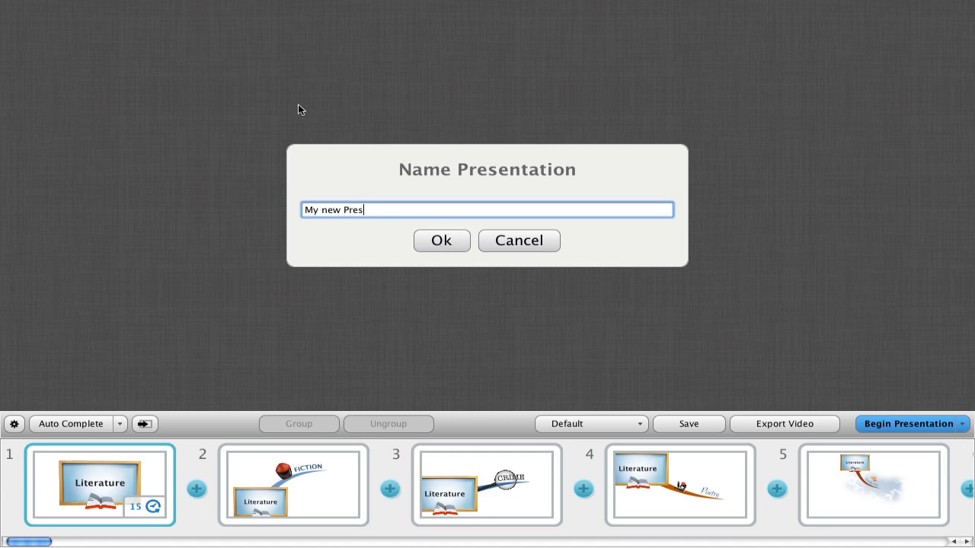
text(entation)
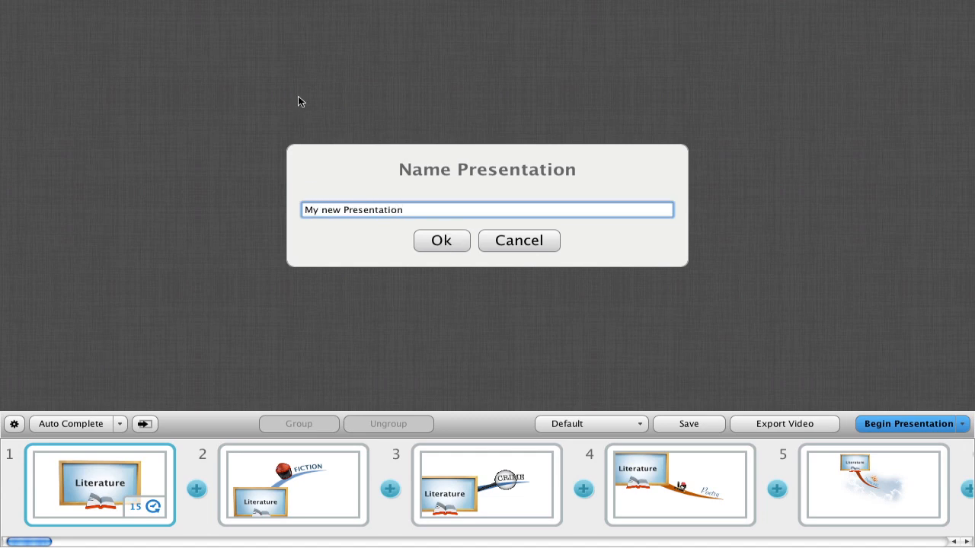
click(442, 241)
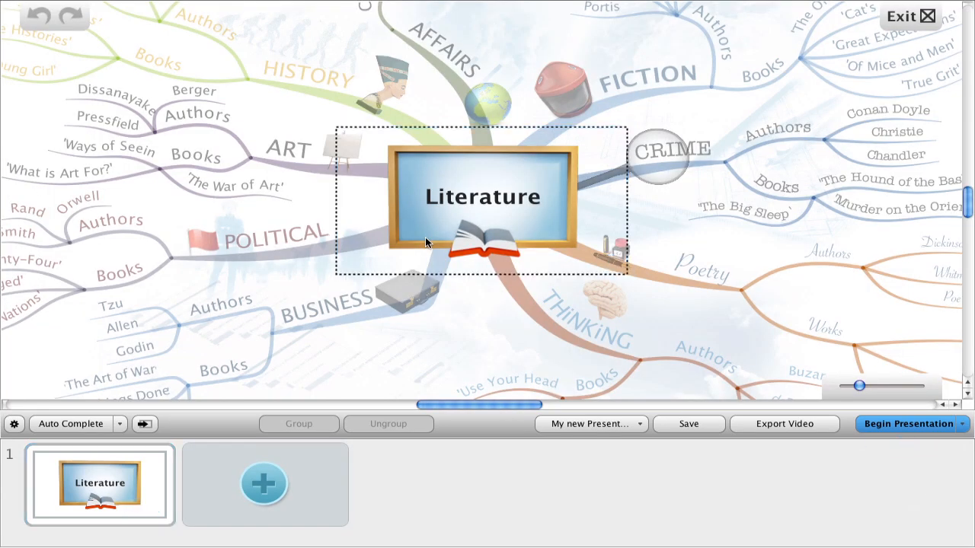
mouse_move(358, 326)
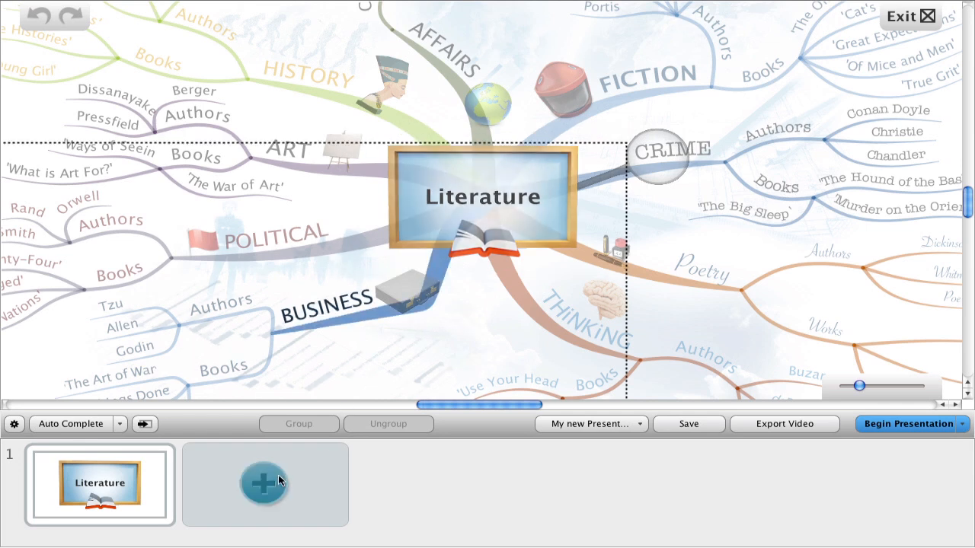
Add the BUSINESS branch and its Authors close-up as slides in My new Presentation.
click(265, 484)
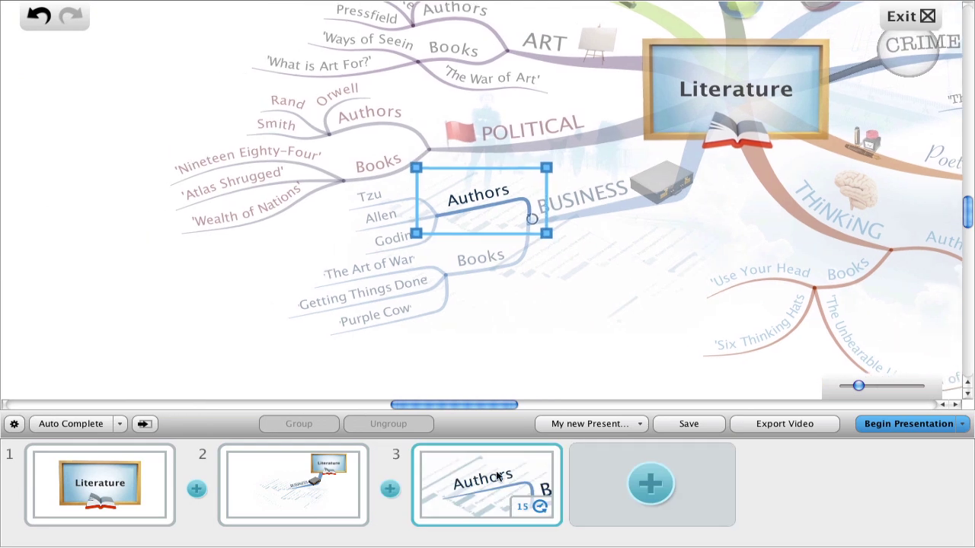
mouse_move(585, 435)
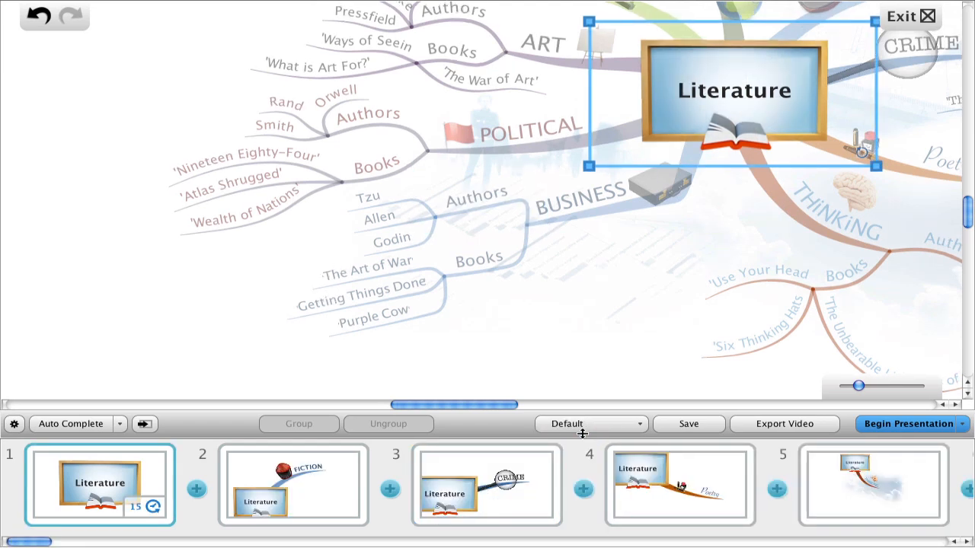
Switch from the Default presentation back to My new Presentation.
click(591, 424)
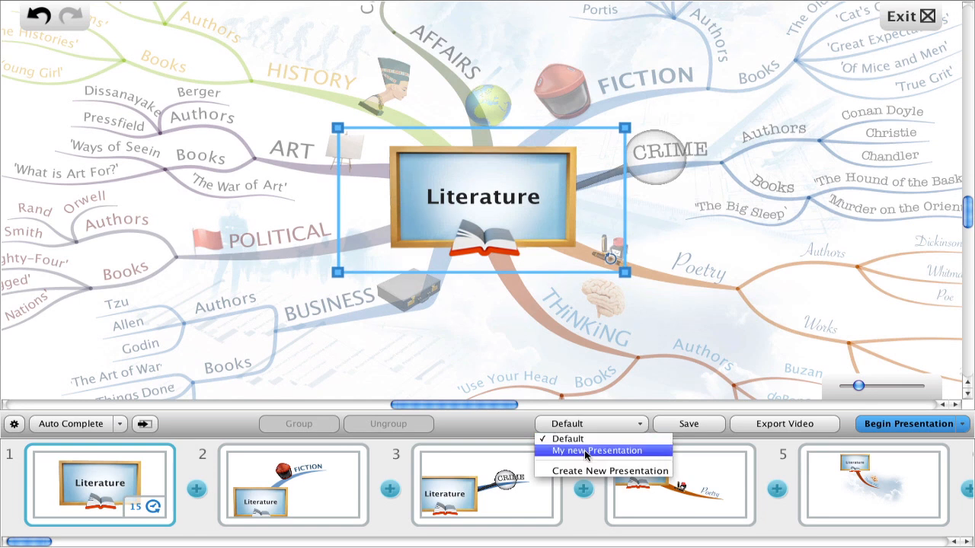
click(597, 450)
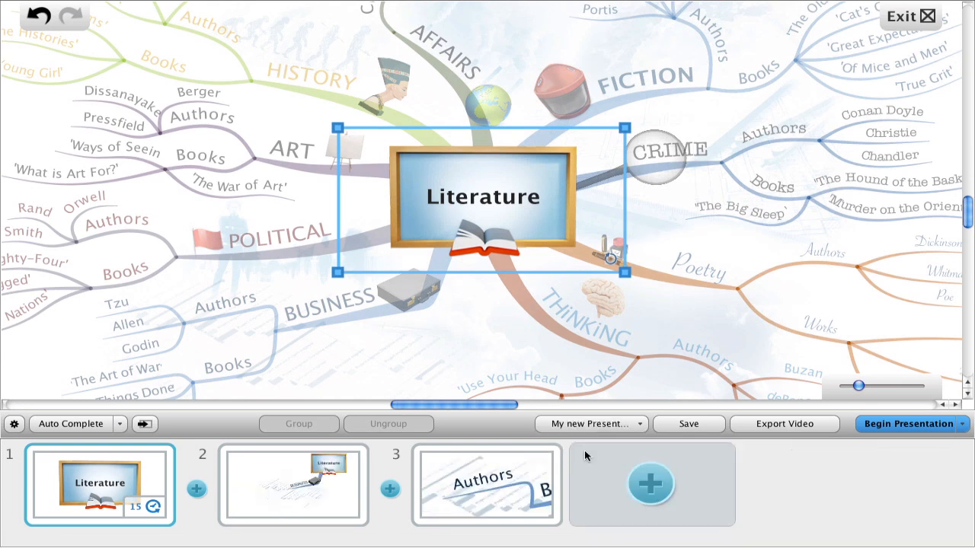